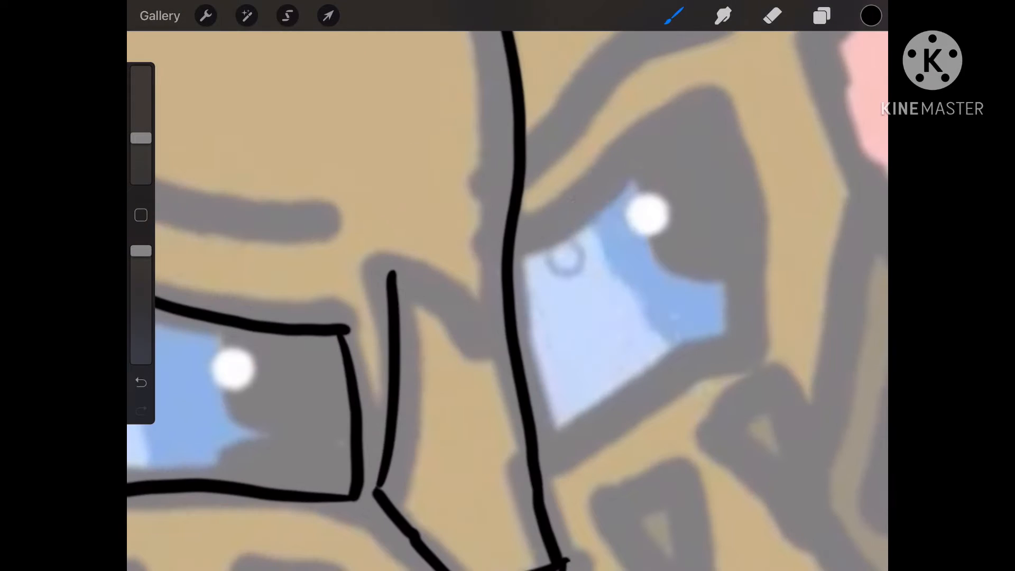
# Step: Ink black outlines of the cat's head, eyes and chest fur on a new layer above the old drawing
pyautogui.click(821, 15)
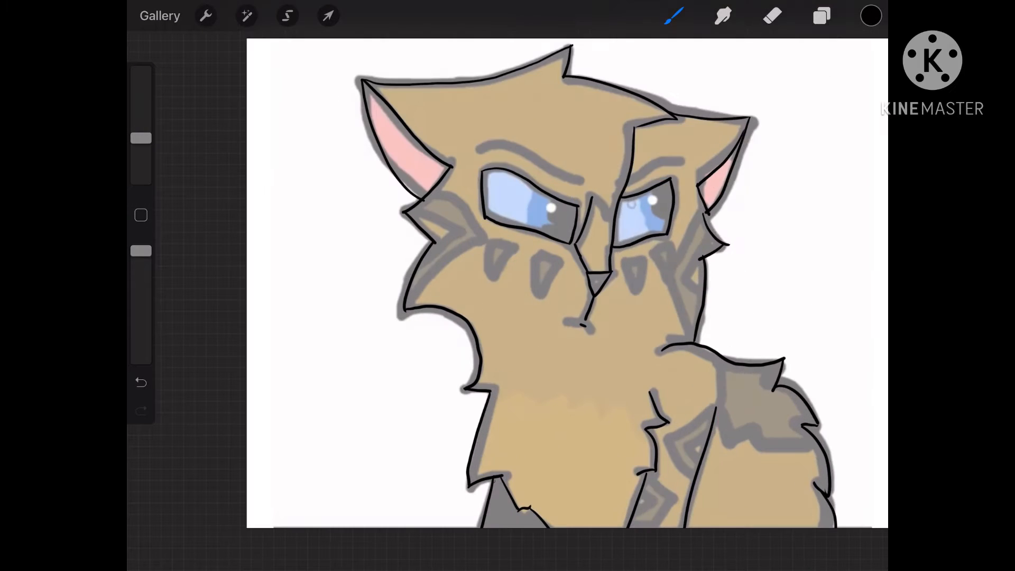
pyautogui.click(822, 14)
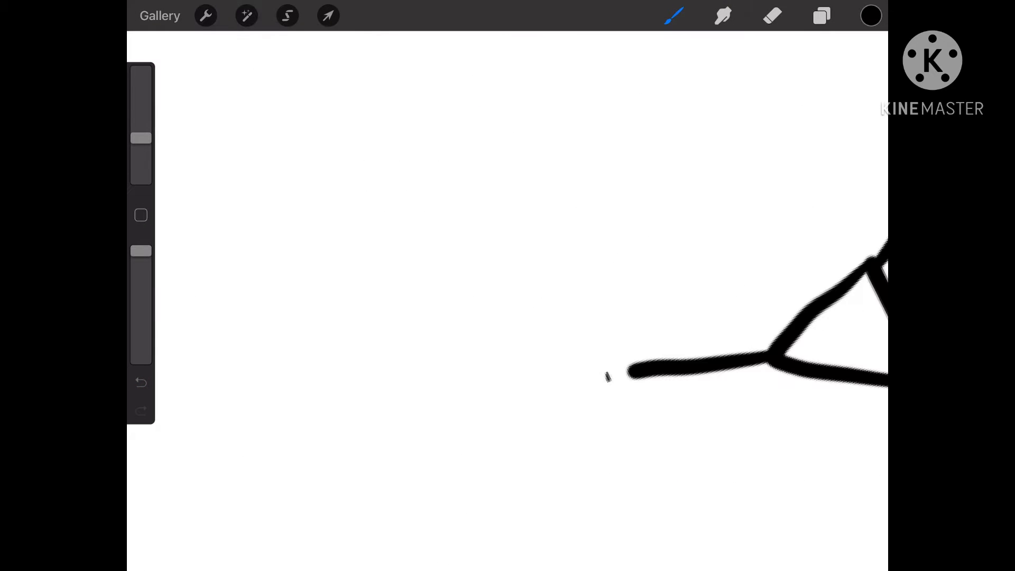
pyautogui.click(821, 15)
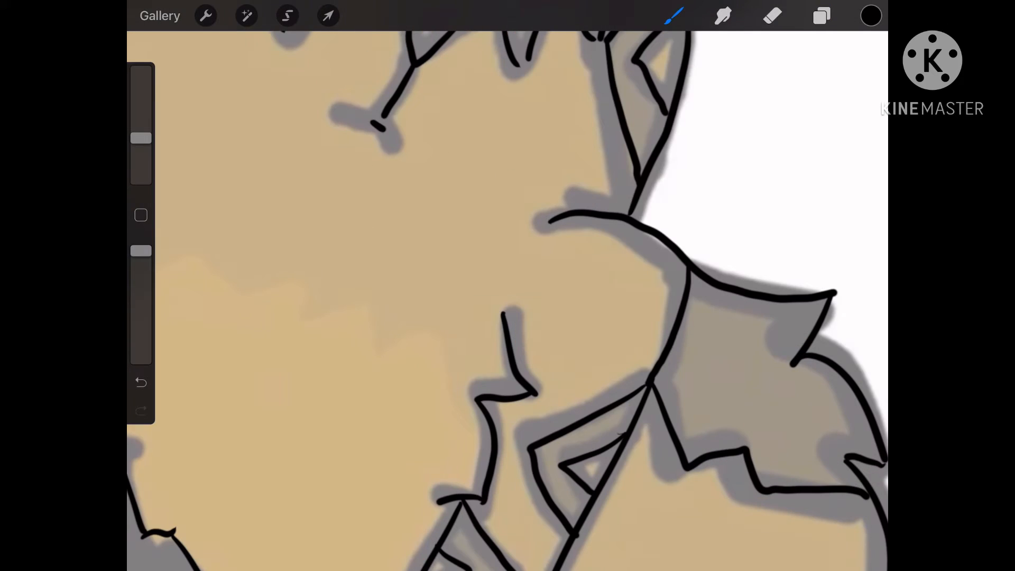
# Step: Select the cat silhouette and fill it dark brown on a layer under the lineart, keeping eyes and ears white
pyautogui.click(822, 15)
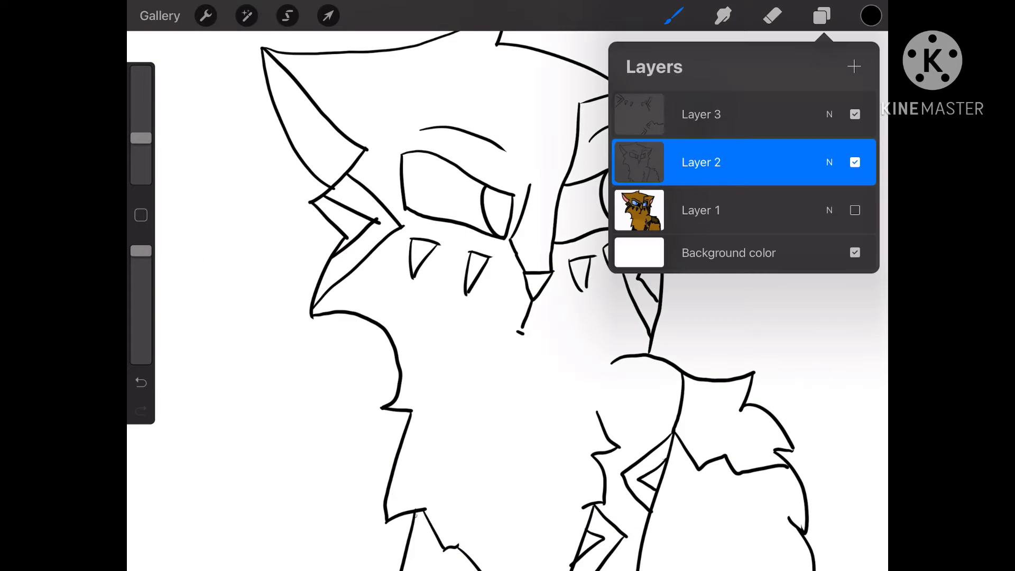
pyautogui.click(286, 15)
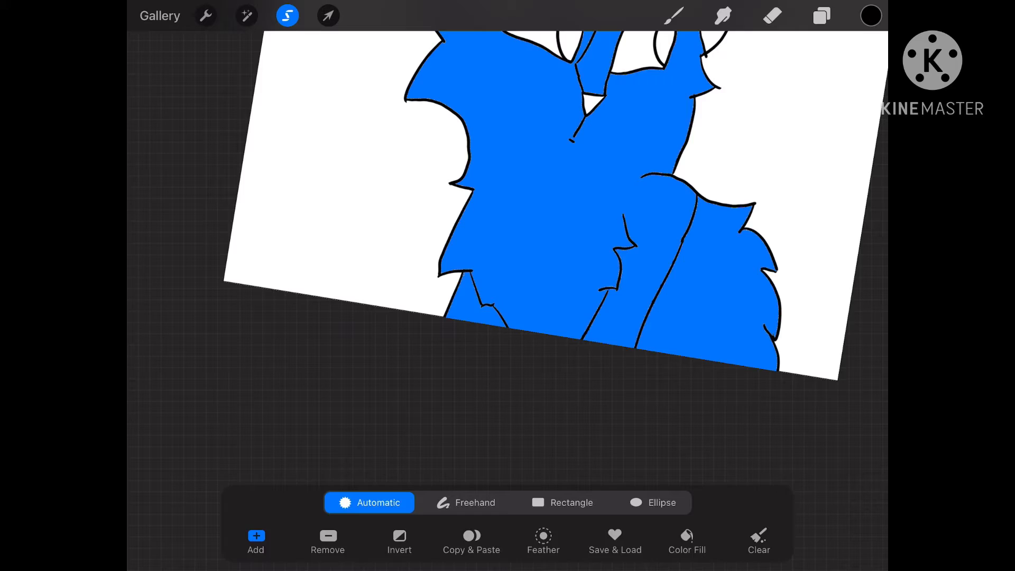
pyautogui.click(674, 15)
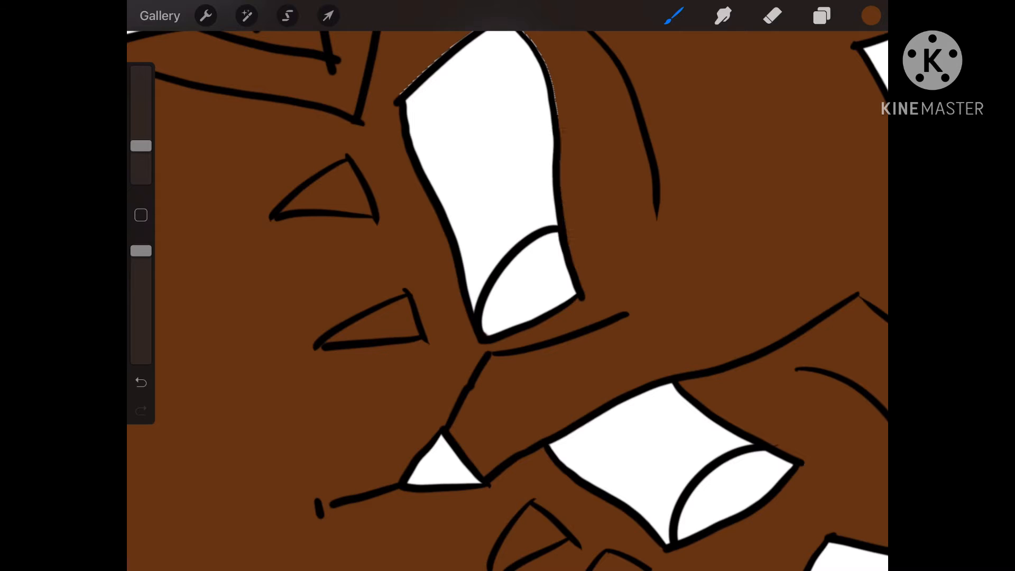
# Step: Select the stripe shapes on cheeks, forehead and chest and fill them with a darker brown
pyautogui.click(818, 16)
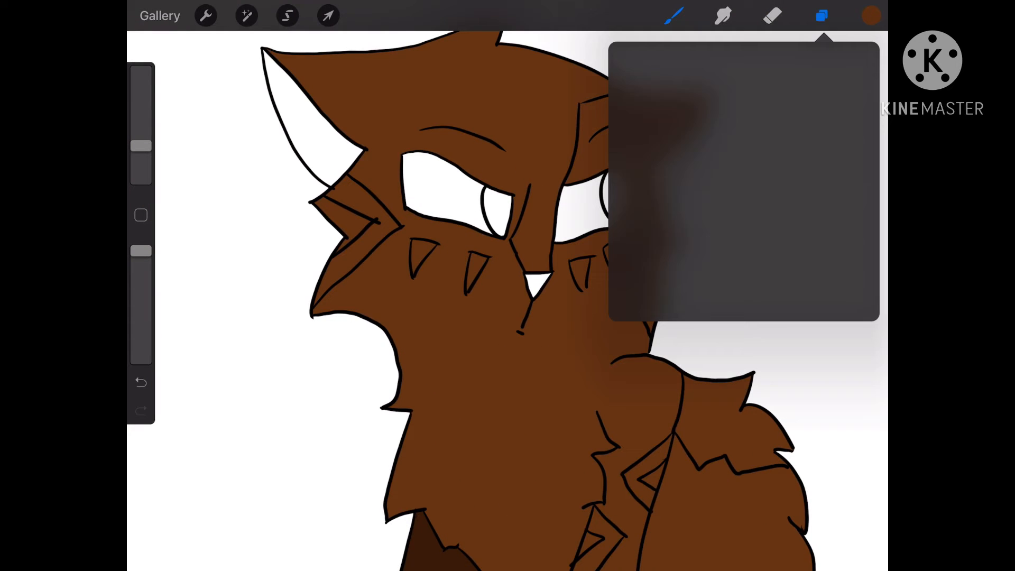
pyautogui.click(701, 163)
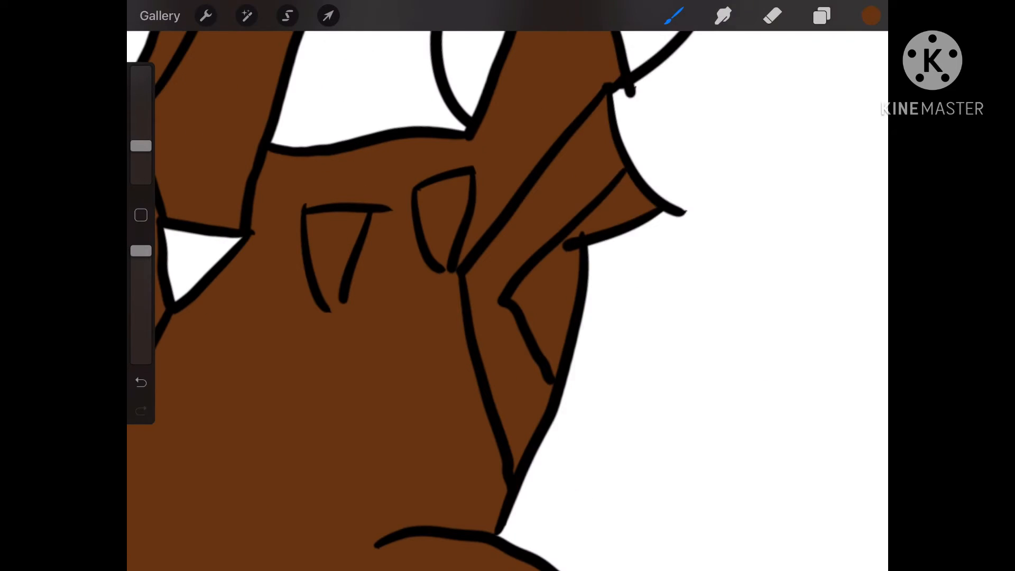
pyautogui.click(821, 15)
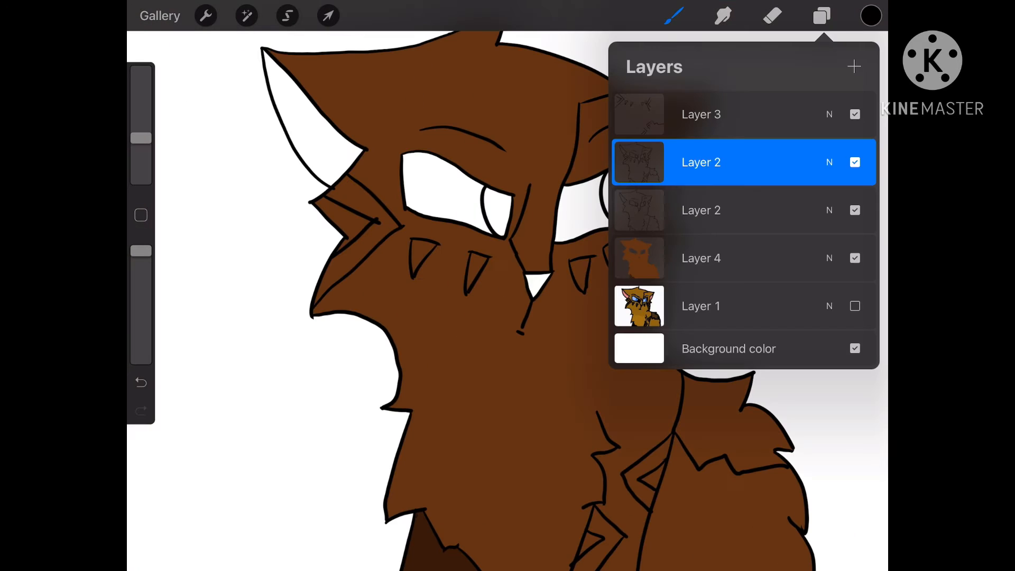
pyautogui.click(286, 15)
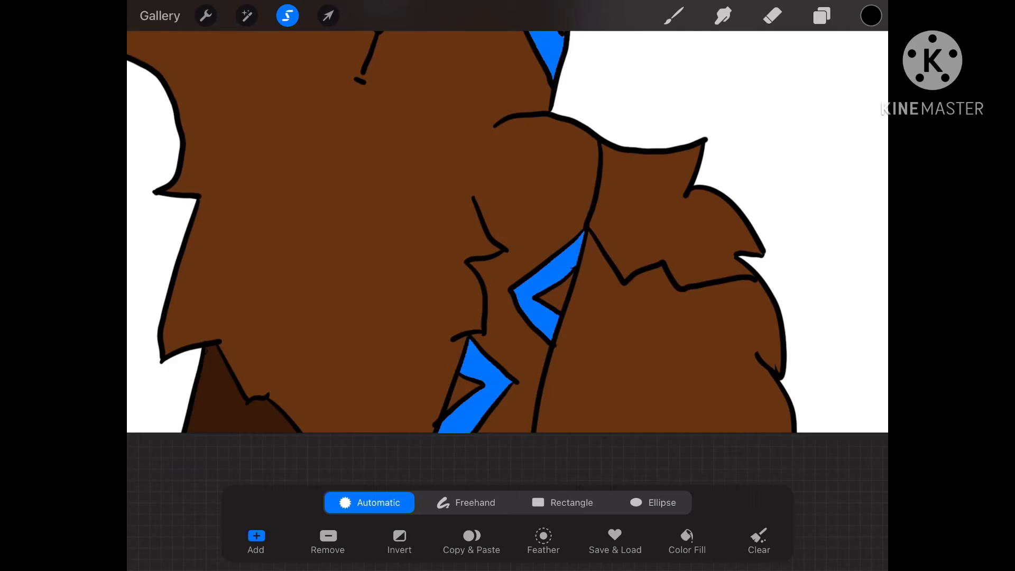
pyautogui.click(673, 15)
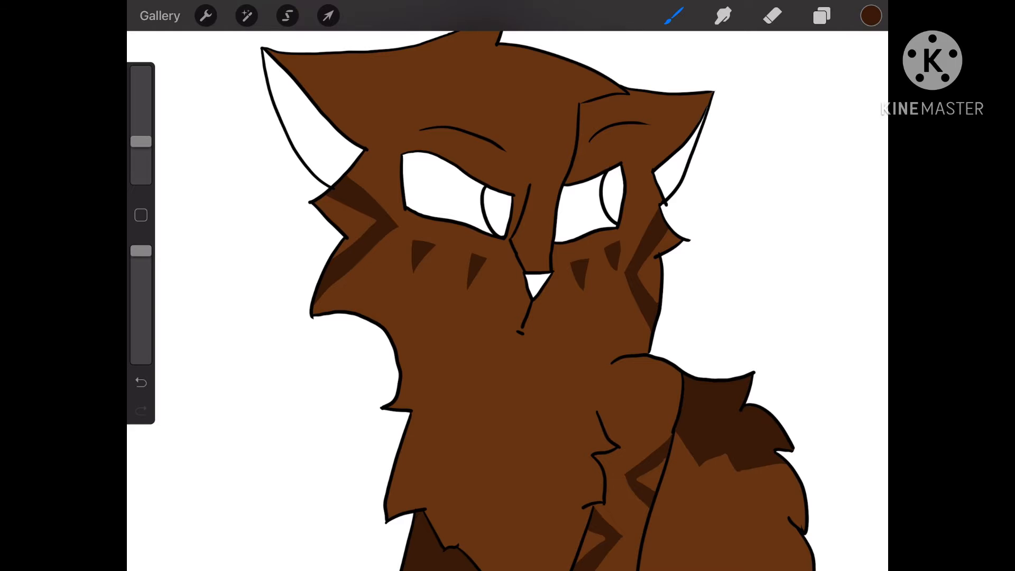
# Step: Fill the irises lavender and violet on a new layer and paint black pupils
pyautogui.click(821, 14)
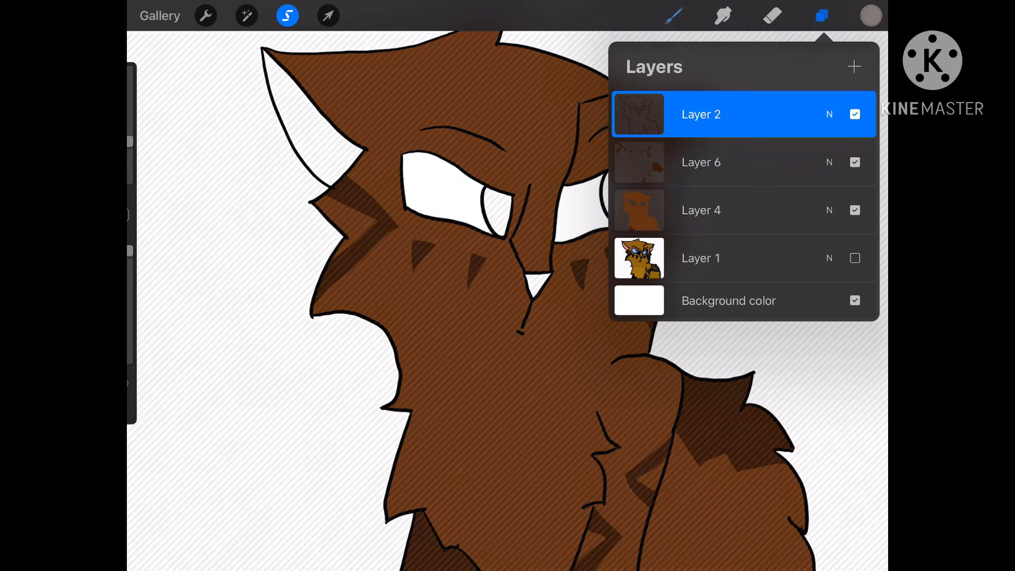
pyautogui.click(867, 15)
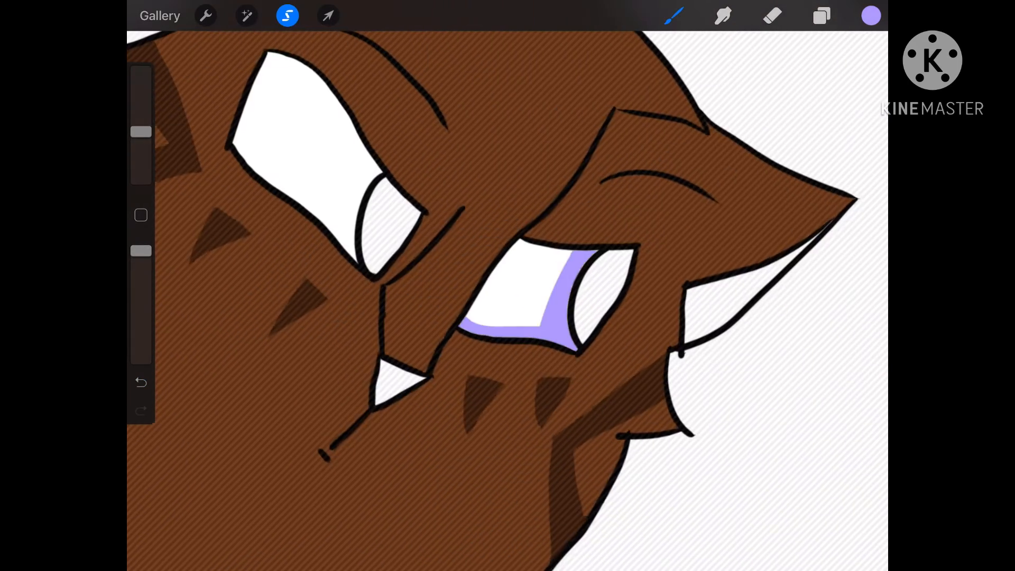
pyautogui.click(869, 15)
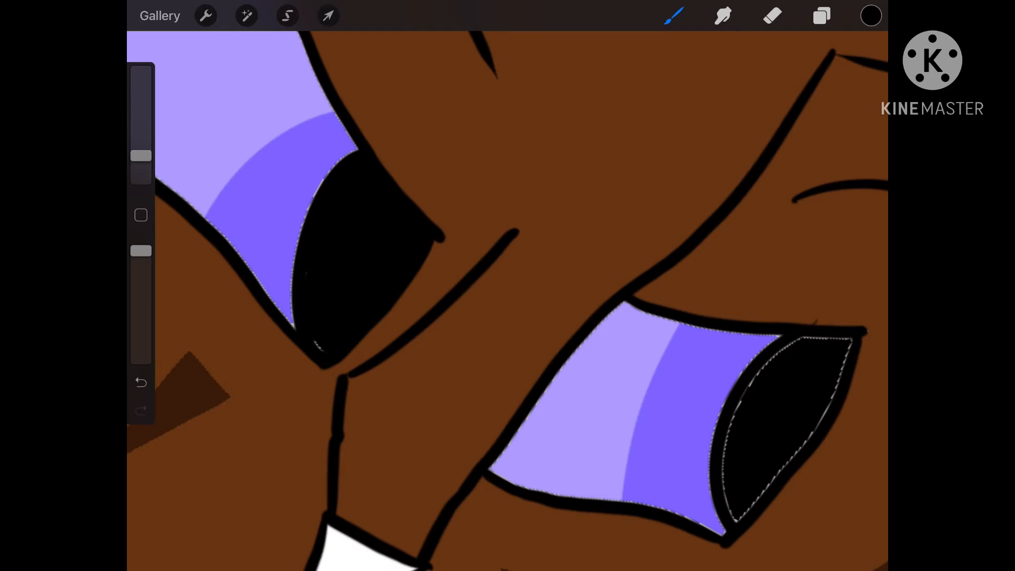
# Step: Color the inner ears and nose pale pink, then paint white star sparkles in both eyes
pyautogui.click(820, 15)
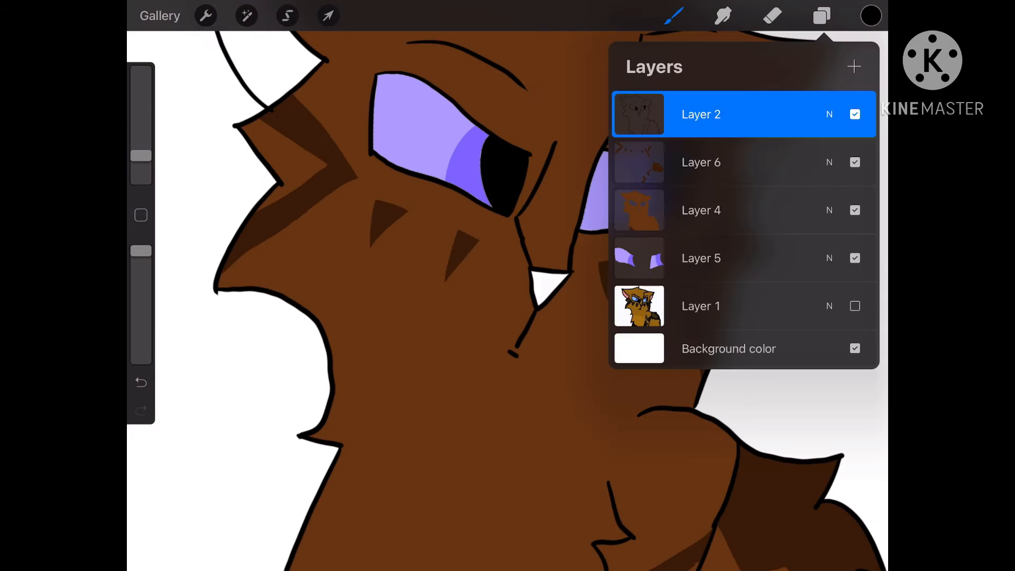
pyautogui.click(870, 15)
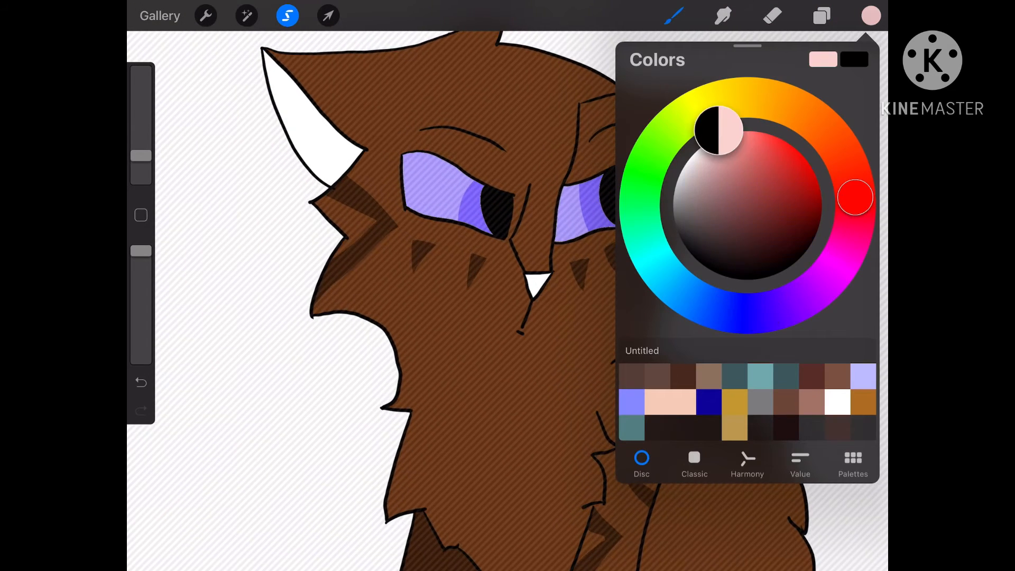
pyautogui.click(821, 15)
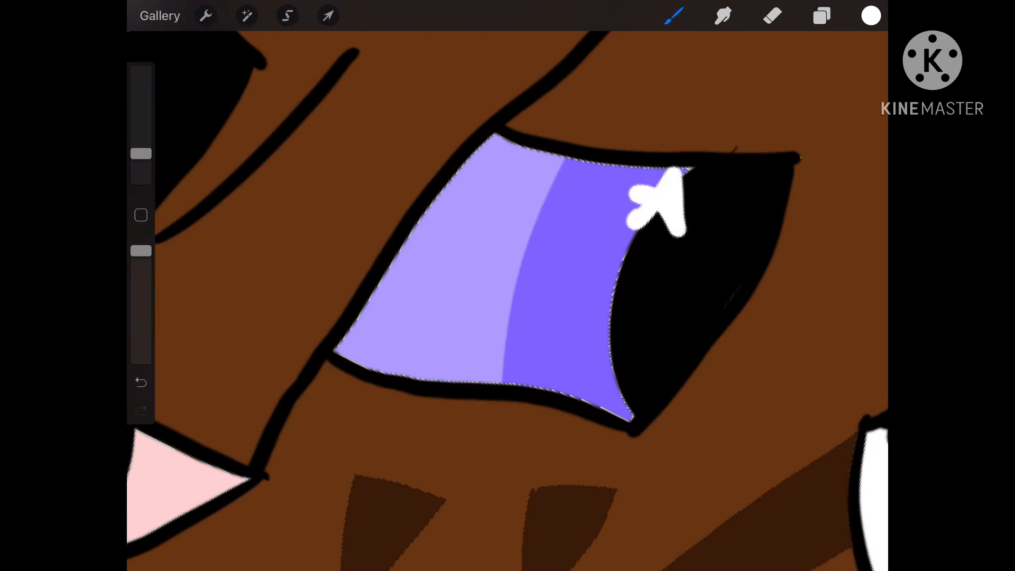
pyautogui.click(821, 14)
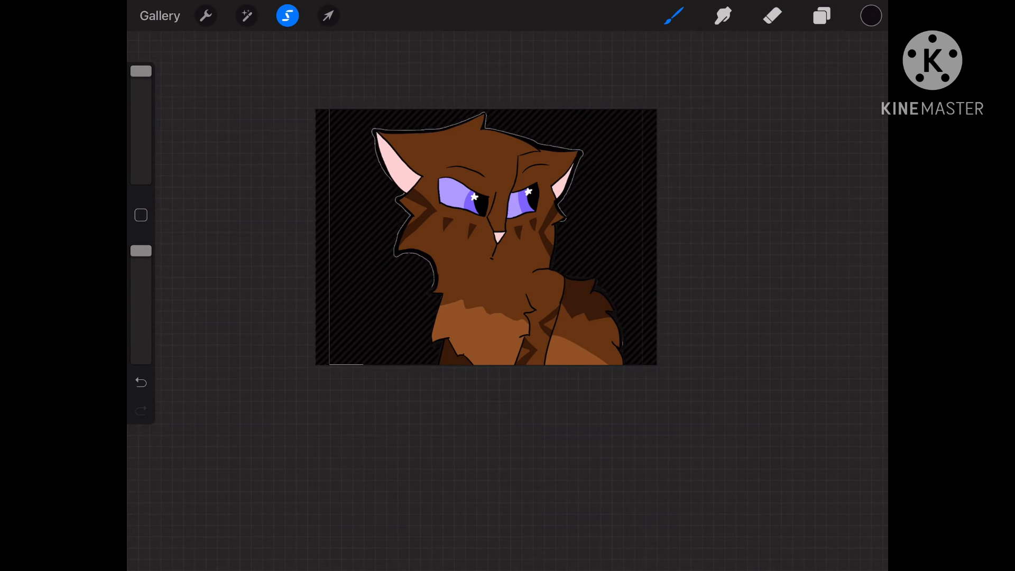
# Step: Lay a purple galaxy texture behind the cat and add soft gradient shading layers over the fur
pyautogui.click(819, 15)
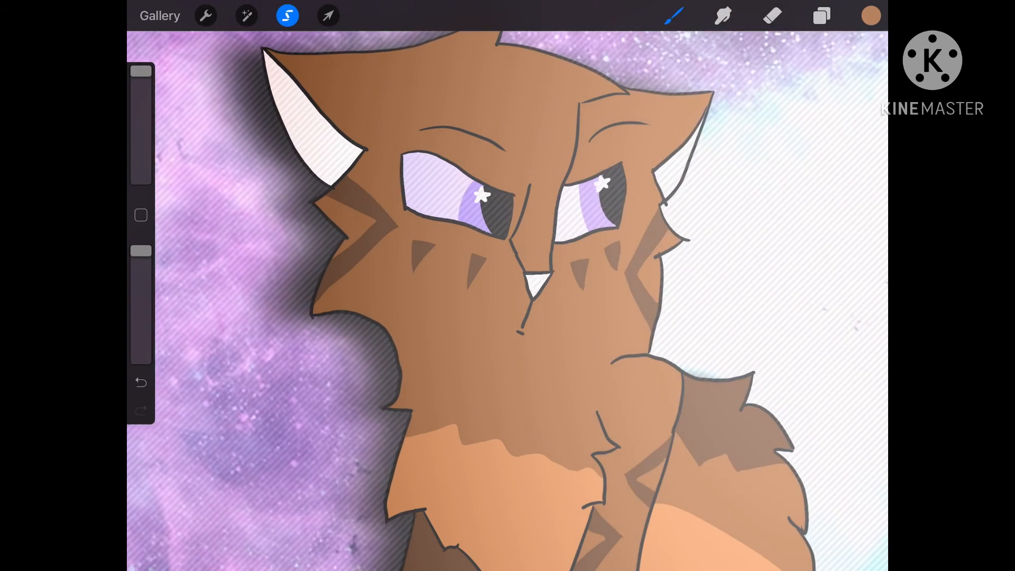
pyautogui.click(820, 14)
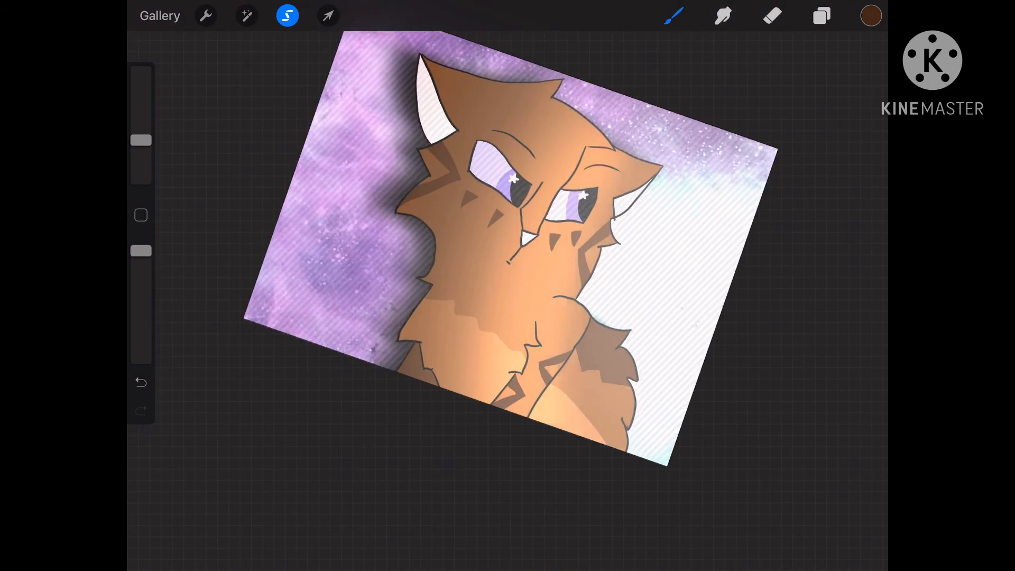
pyautogui.click(821, 14)
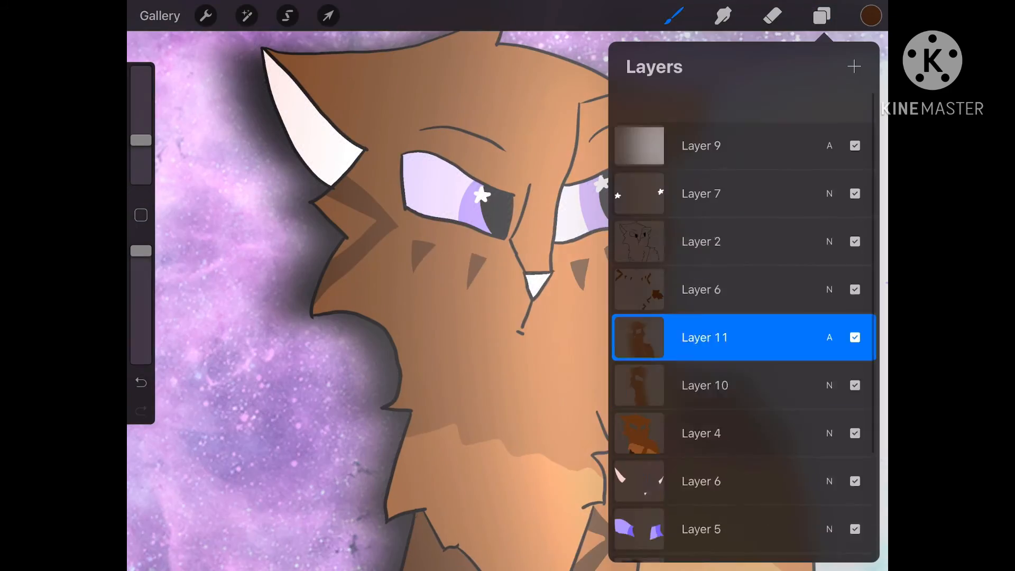